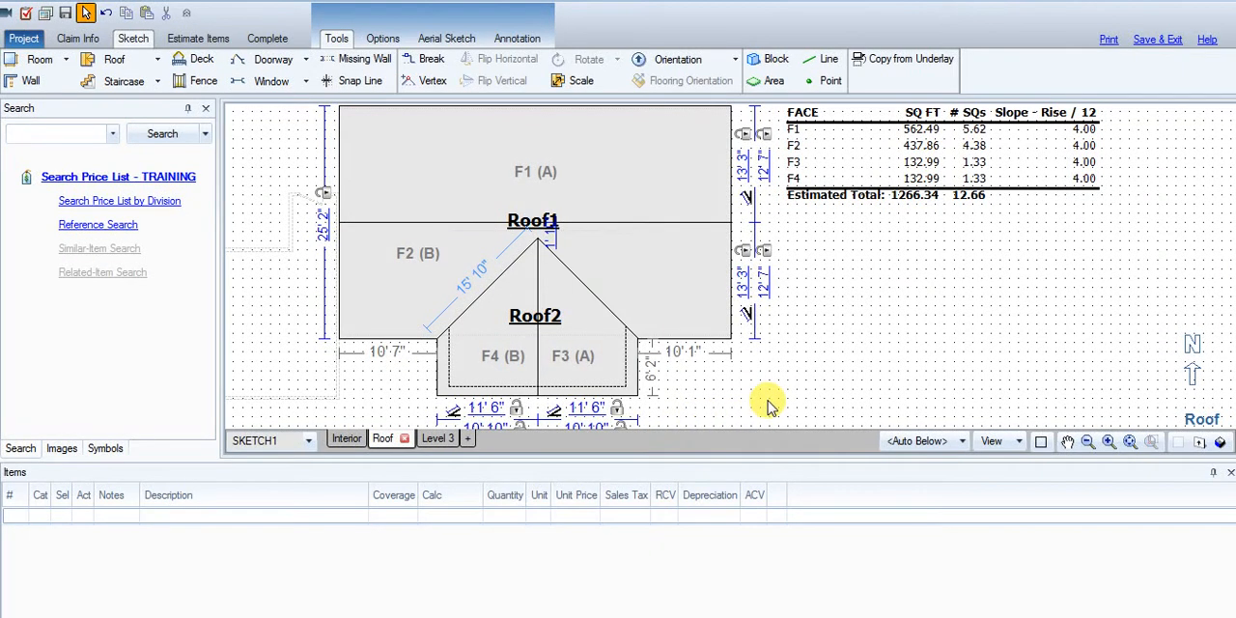
mouse_move(784, 365)
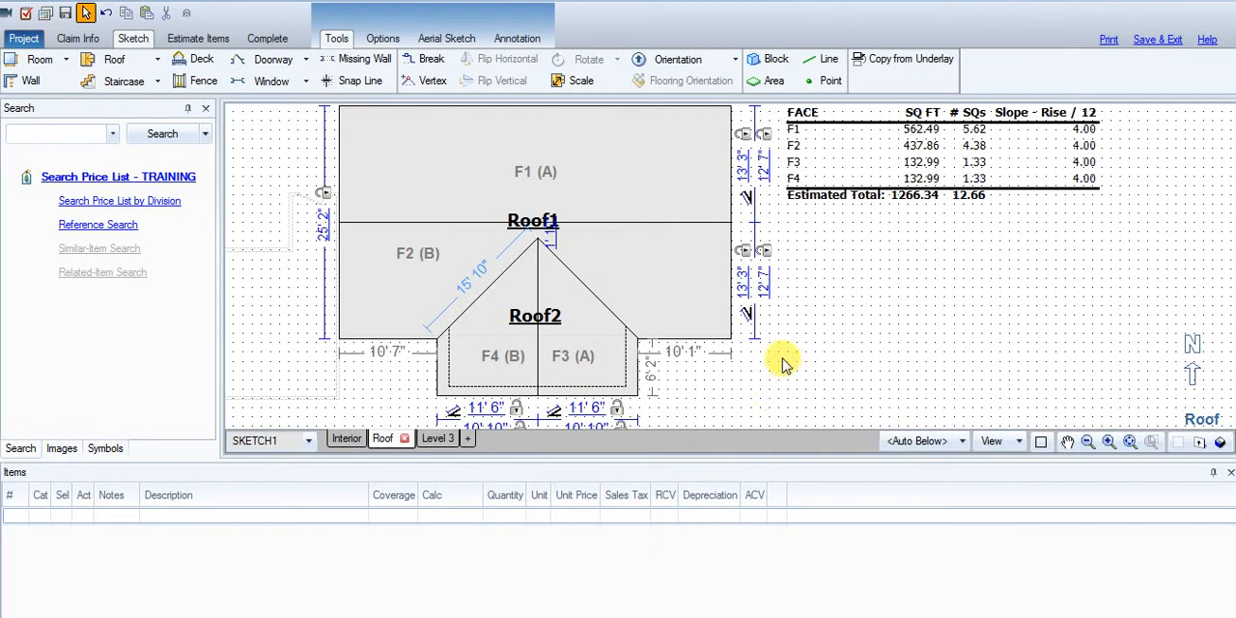
mouse_move(807, 350)
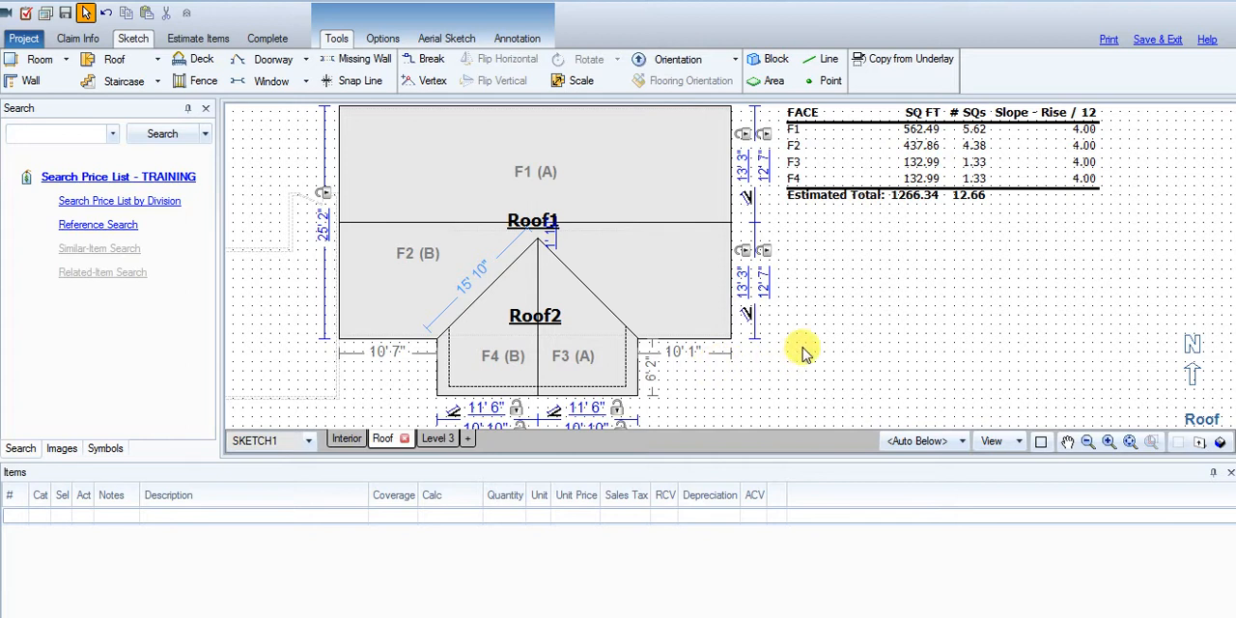
mouse_move(806, 348)
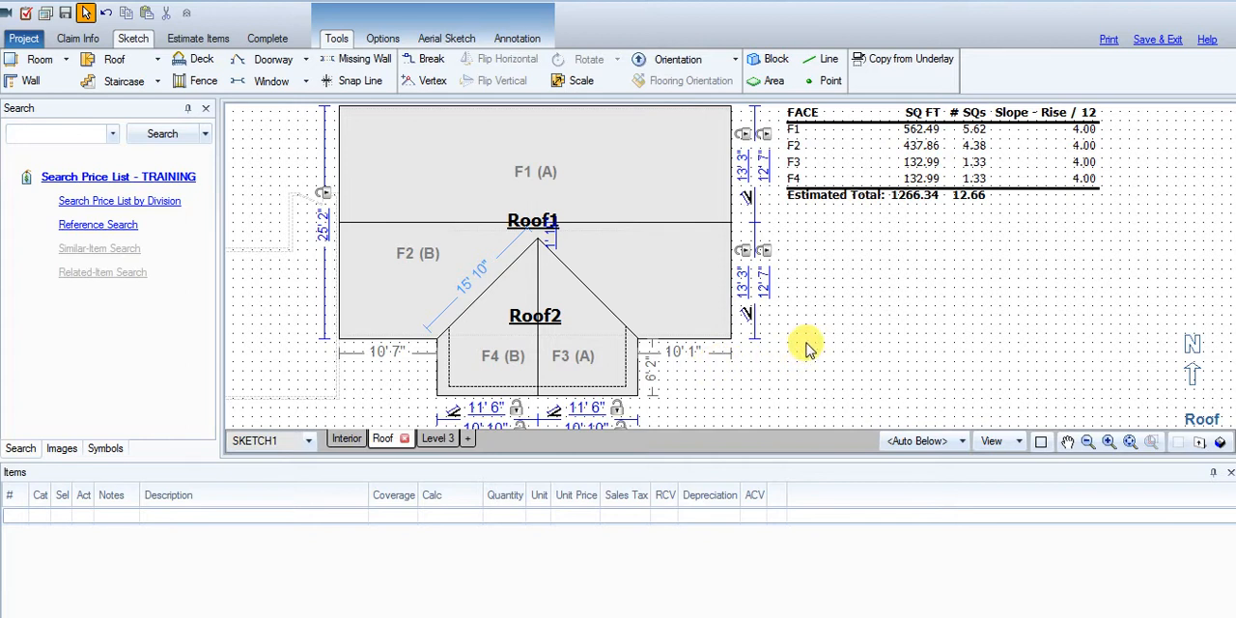
mouse_move(817, 340)
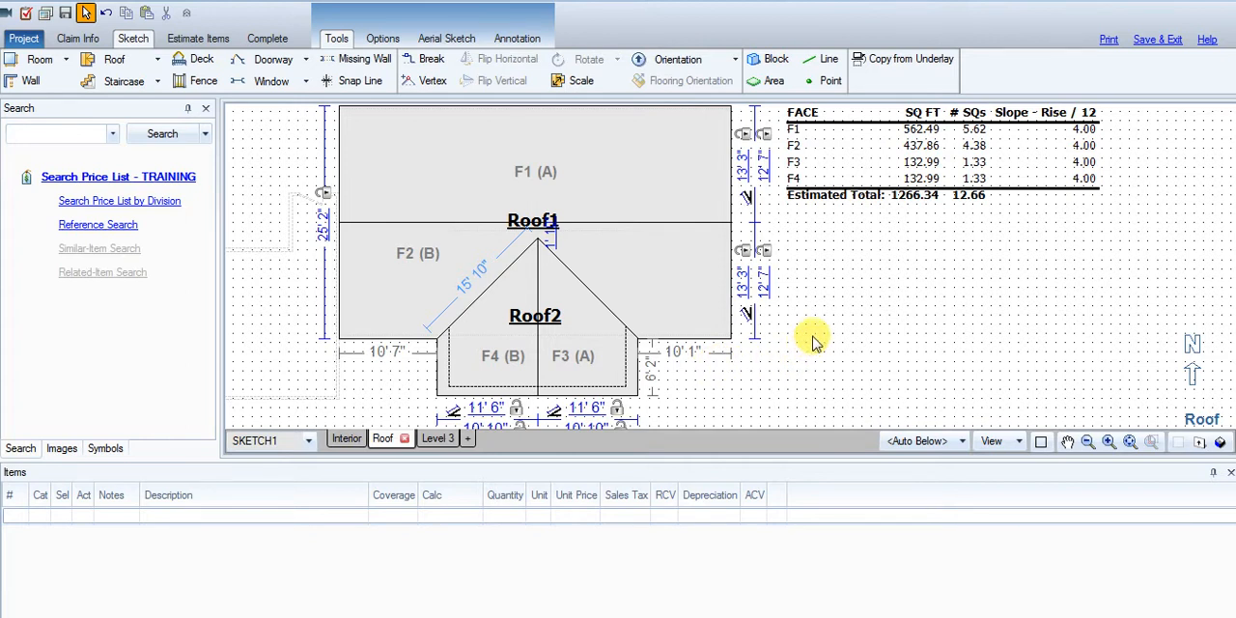
mouse_move(820, 336)
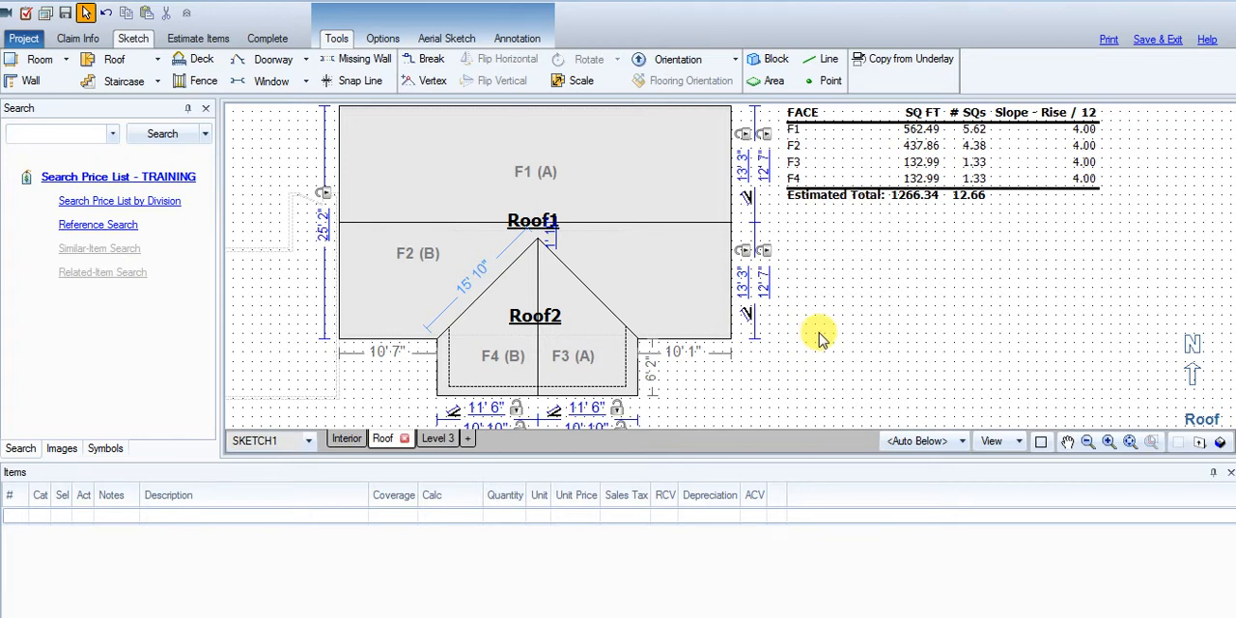
mouse_move(826, 348)
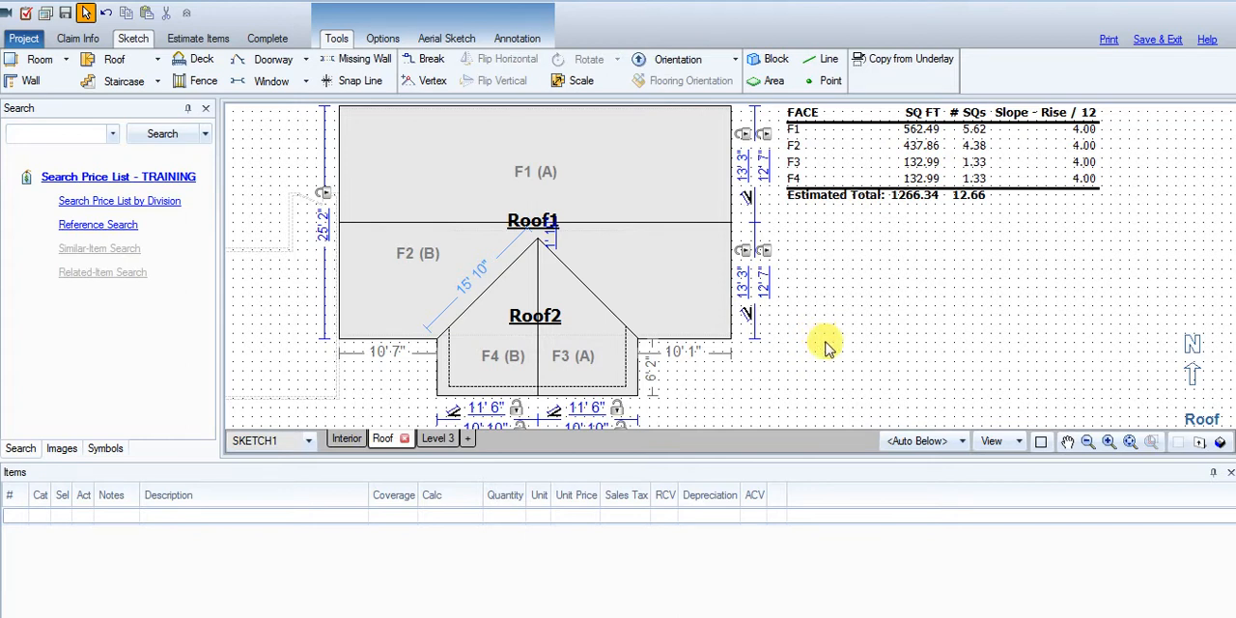
mouse_move(839, 395)
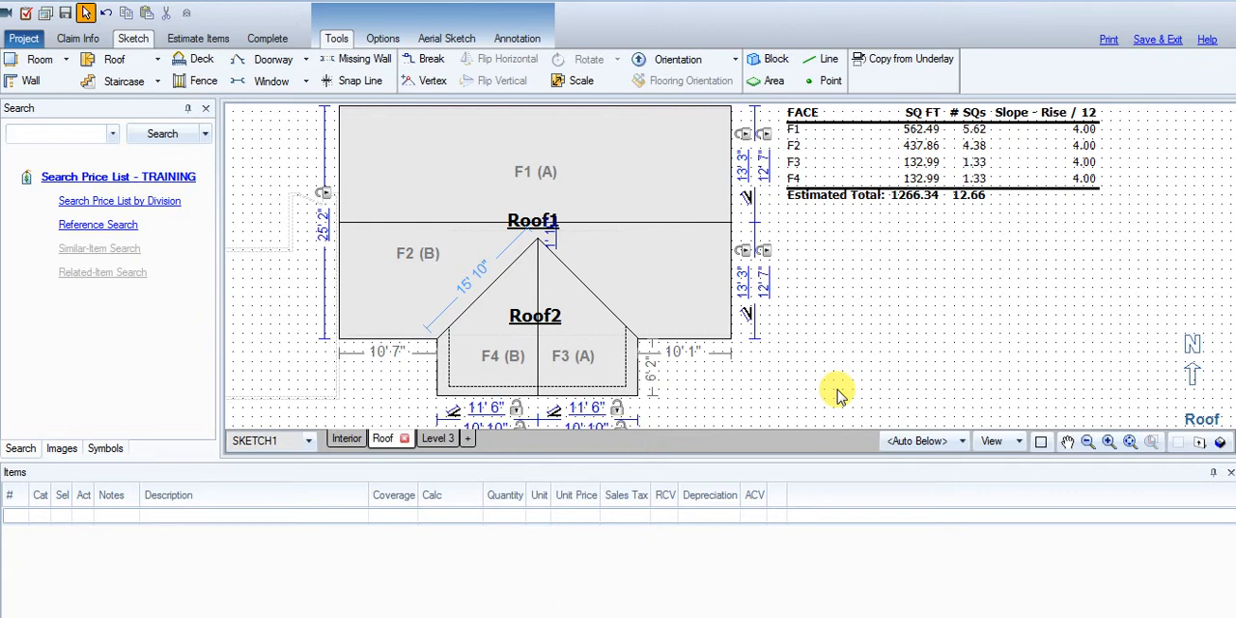
mouse_move(877, 346)
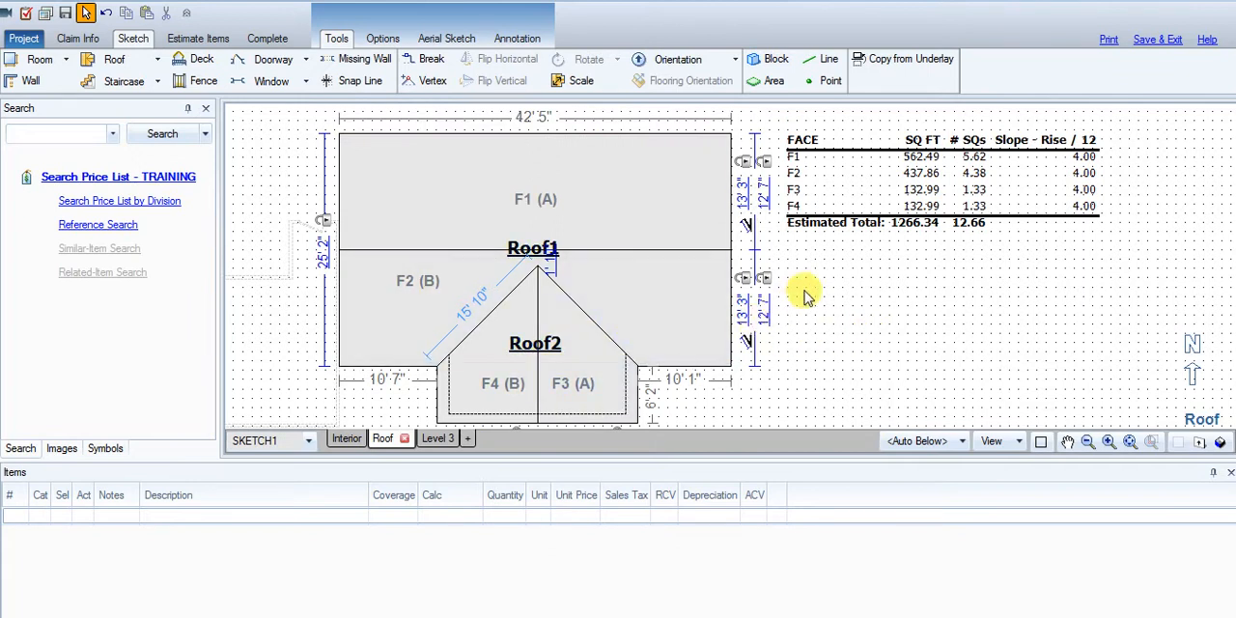
mouse_move(792, 347)
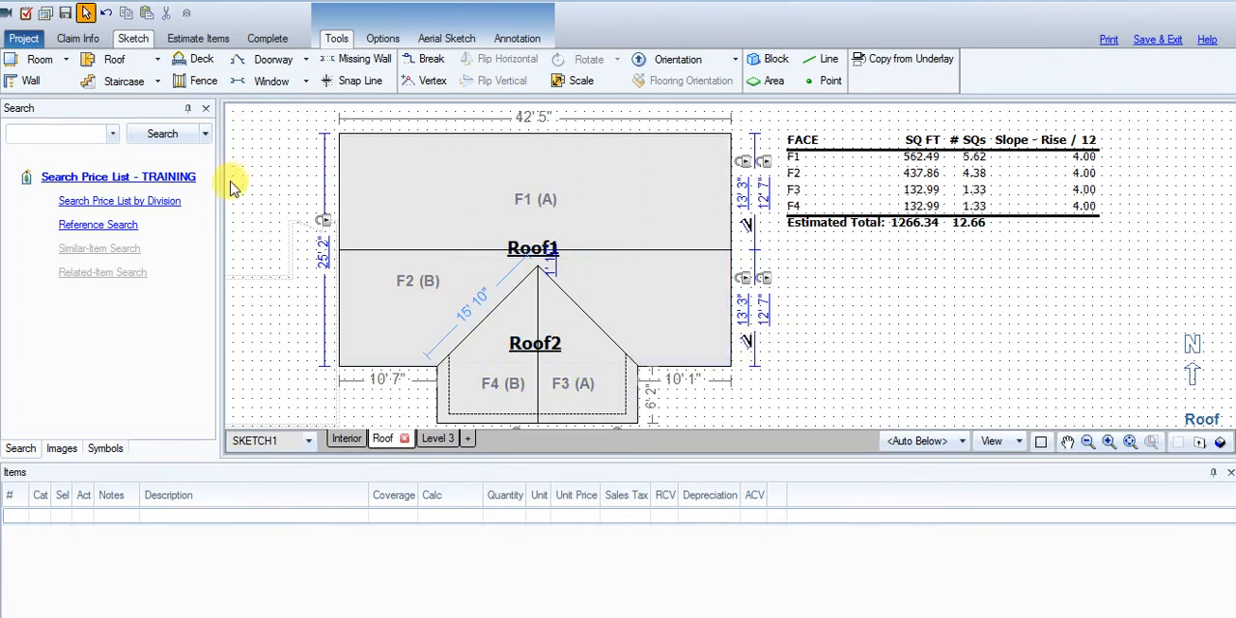
Search the price list for RFG240 and select the 3-tab 25-year composition shingle item with felt
left_click(53, 134)
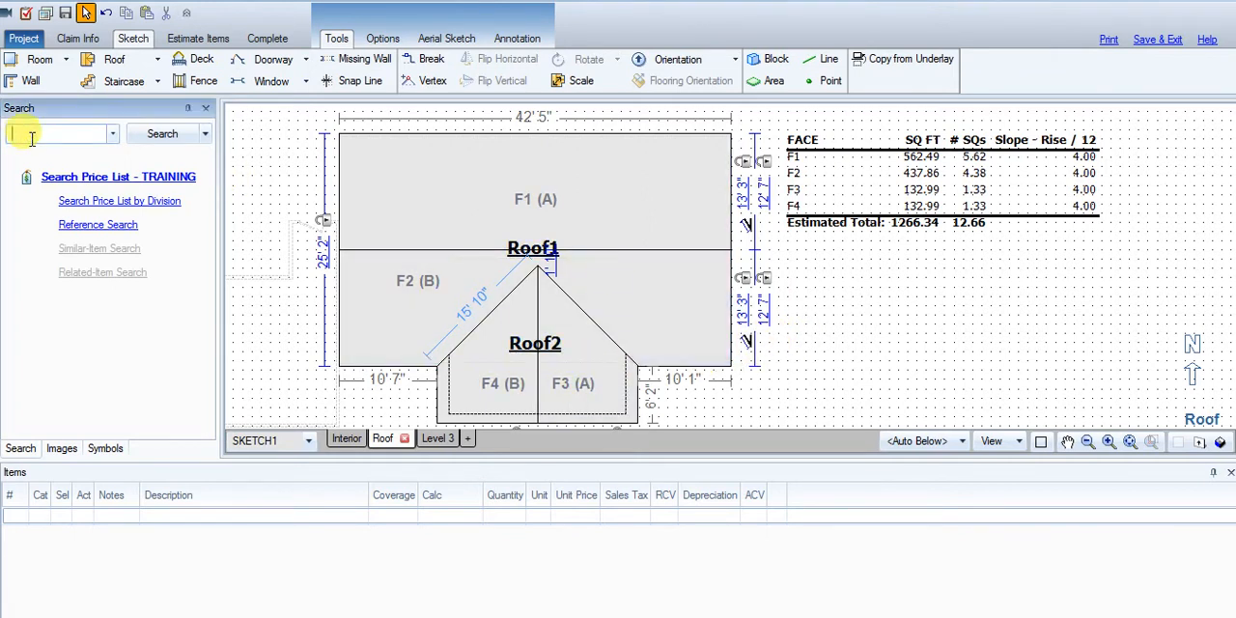
type("rfg240")
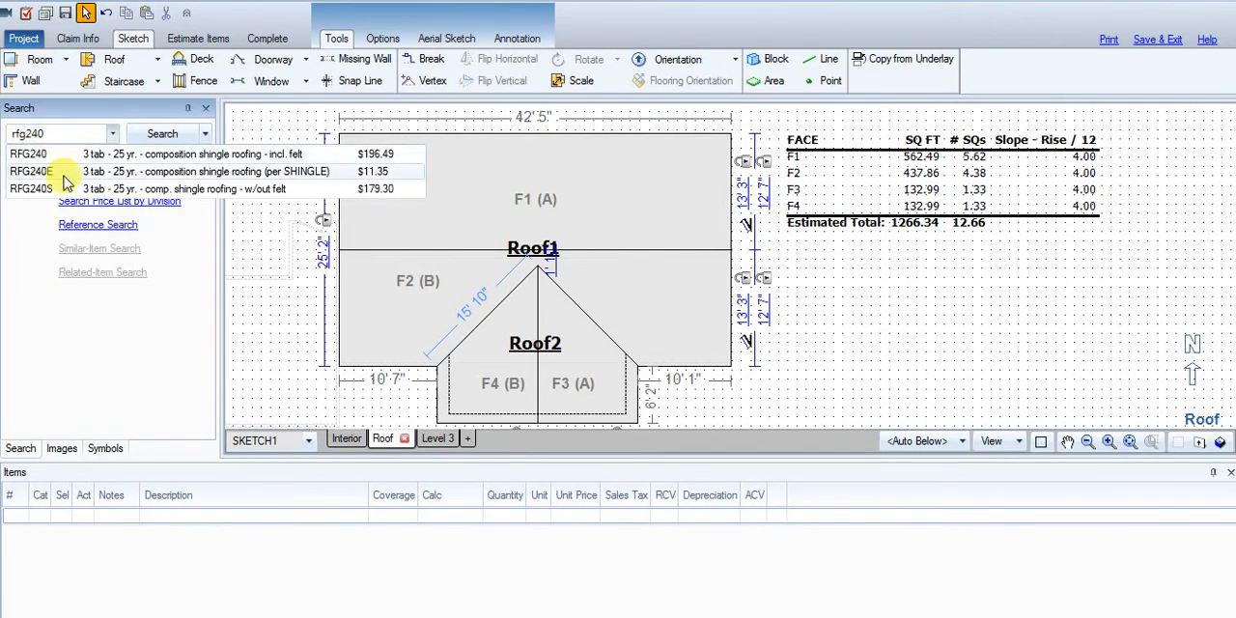
left_click(29, 153)
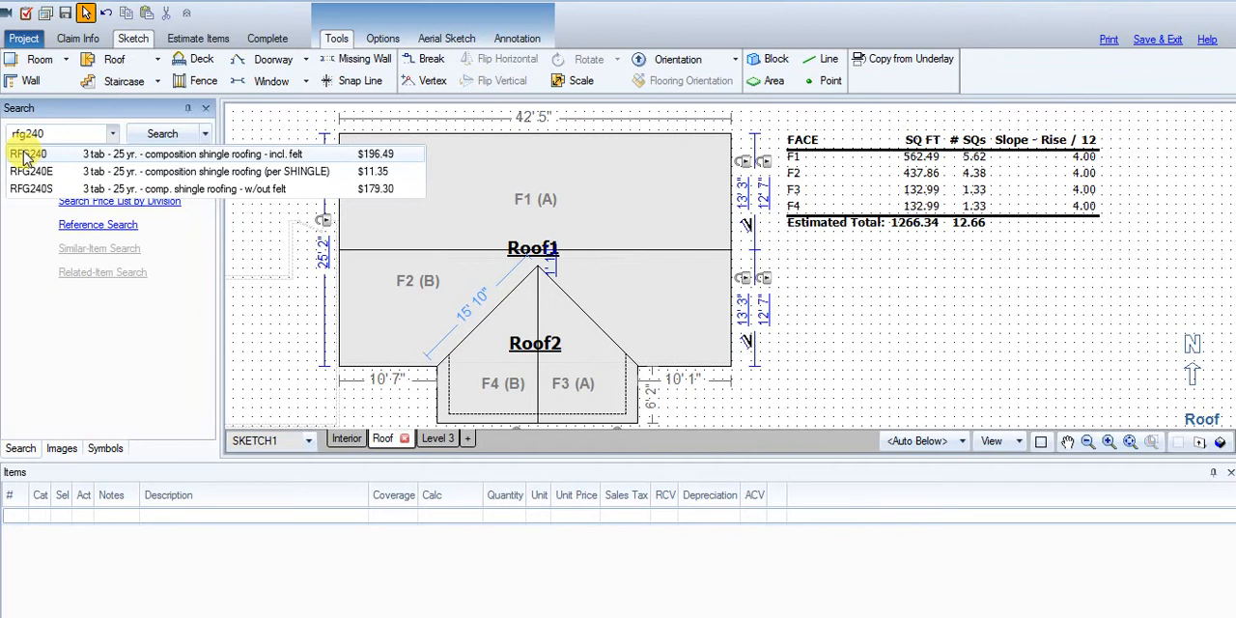
left_click(29, 154)
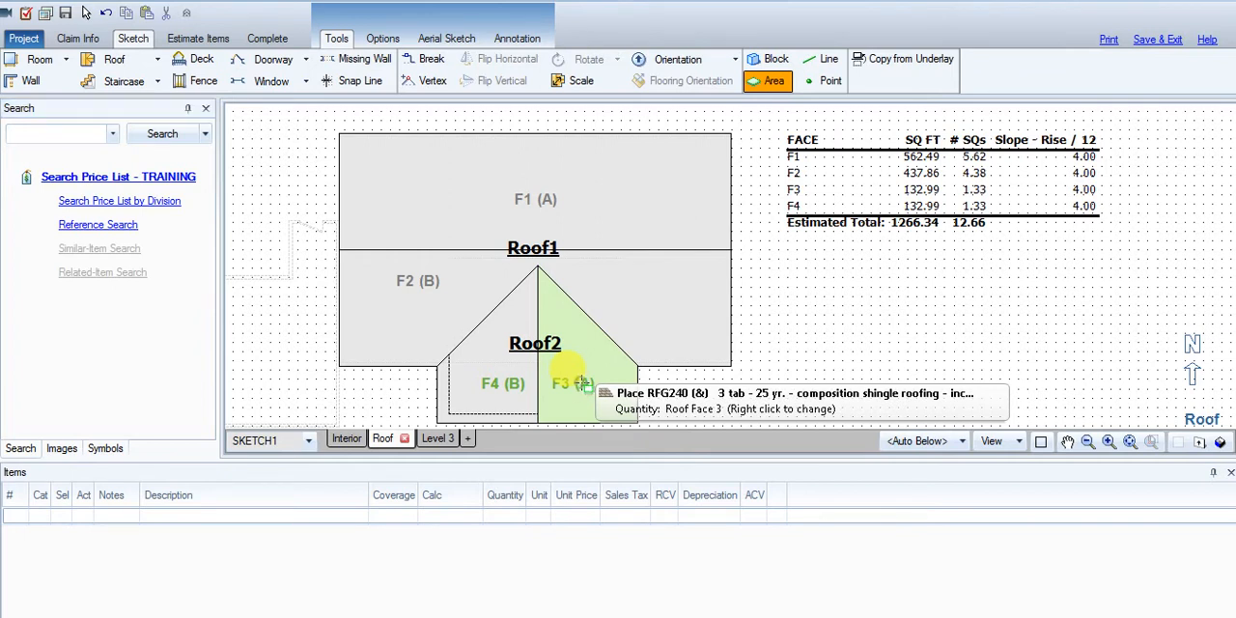
left_click(573, 383)
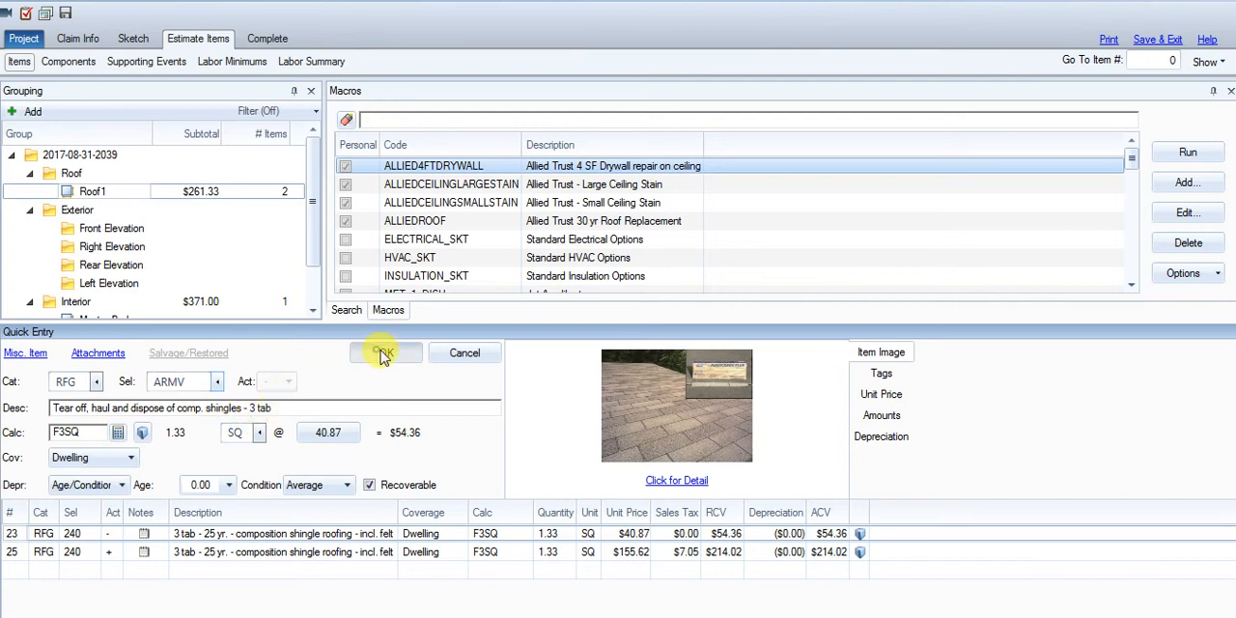
Confirm line 23 as ARMV tear-off, haul and dispose of 3-tab shingles for F3
left_click(386, 353)
type("FELT30")
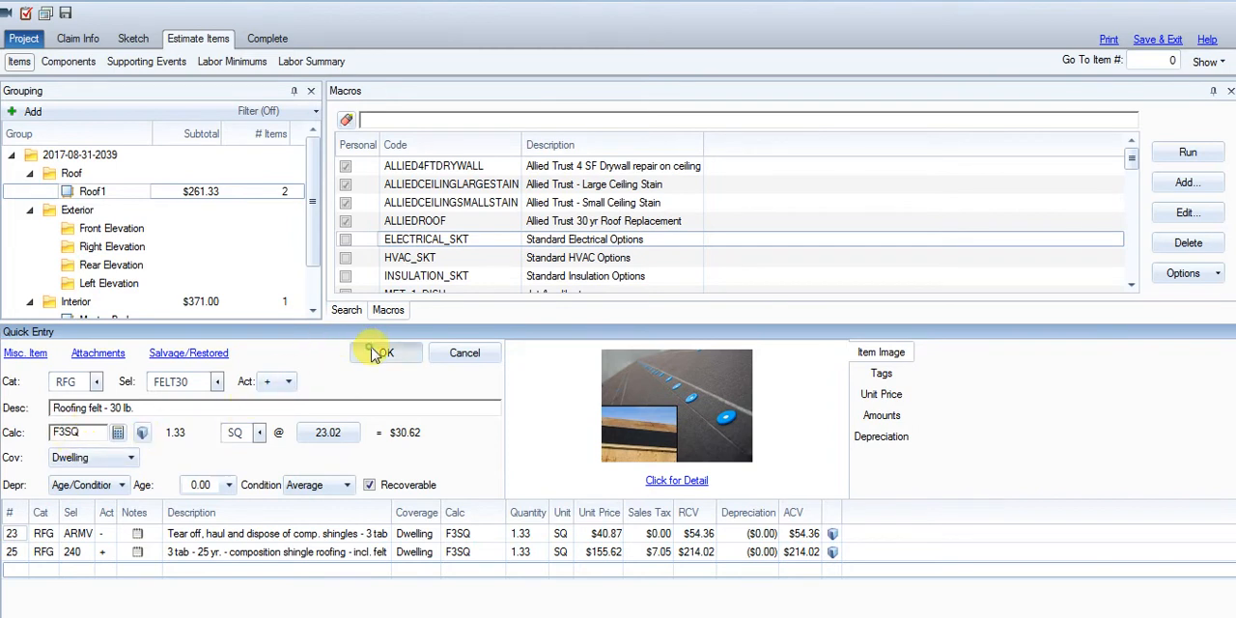
Add the RFG FELT30 roofing felt line calculated from F3SQ, totaling $31.50
left_click(386, 353)
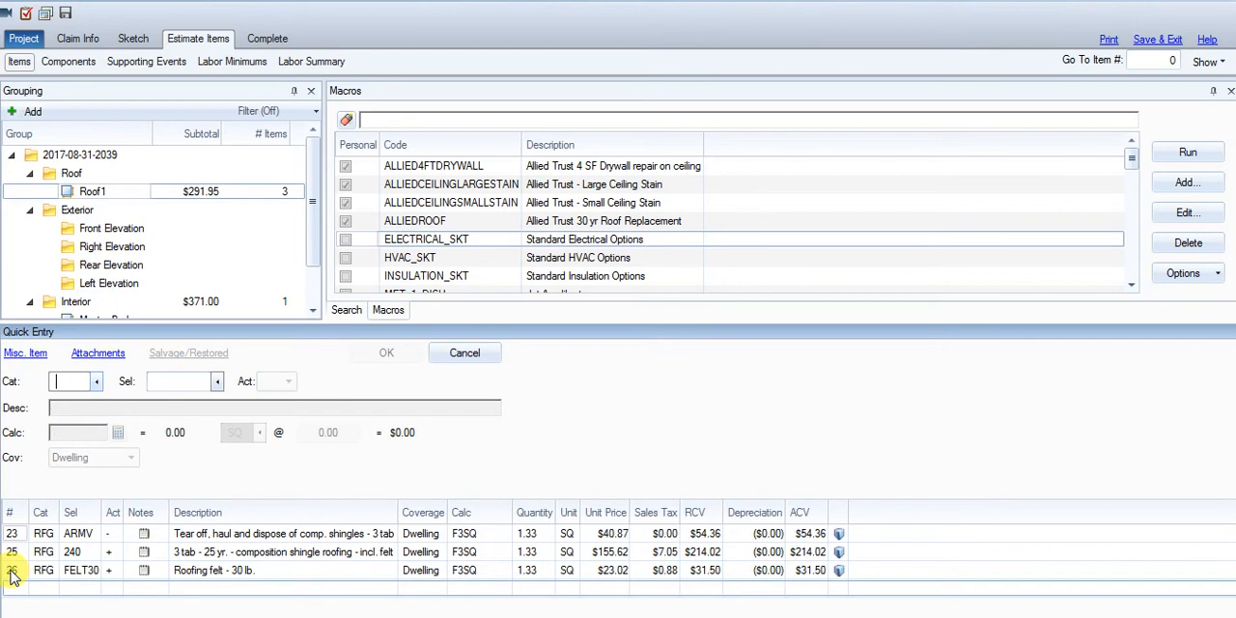
left_click(15, 572)
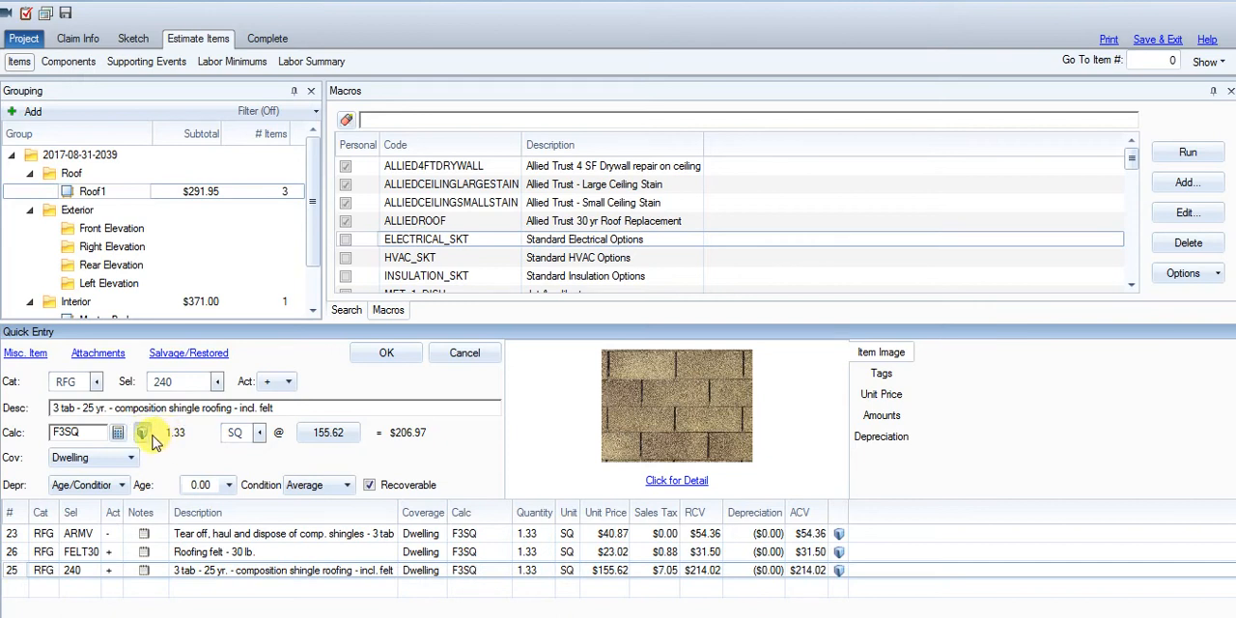
Apply 10% waste to the F3 shingle line, raising it to 1.67 SQ at $268.74
left_click(142, 433)
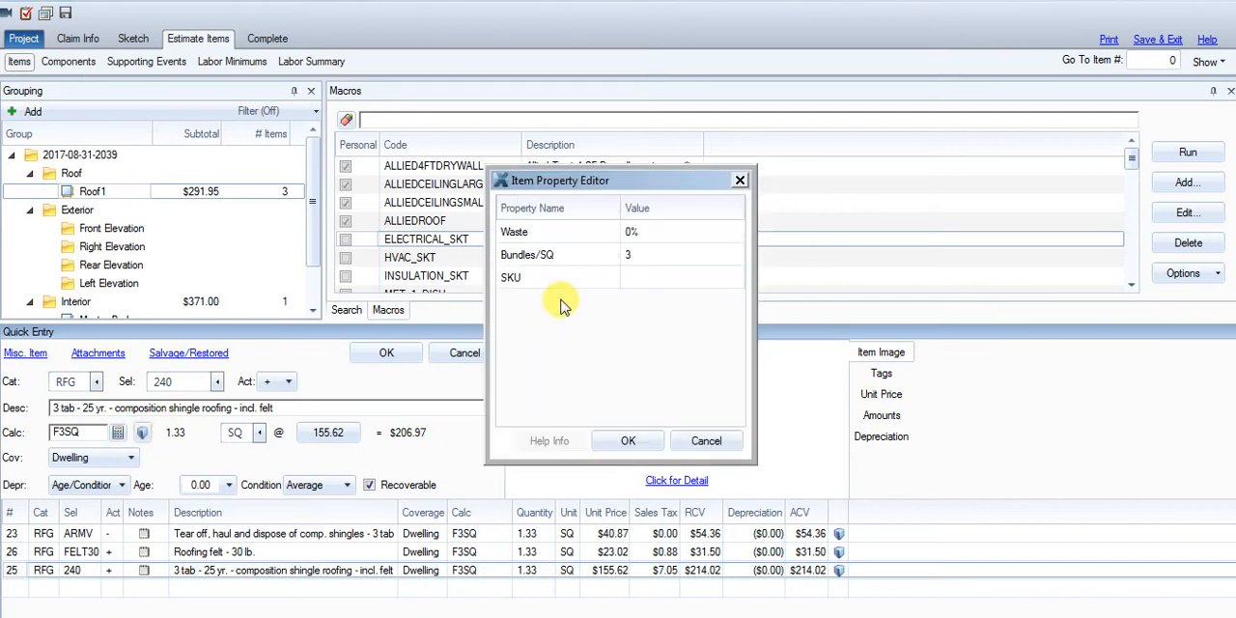
left_click(738, 231)
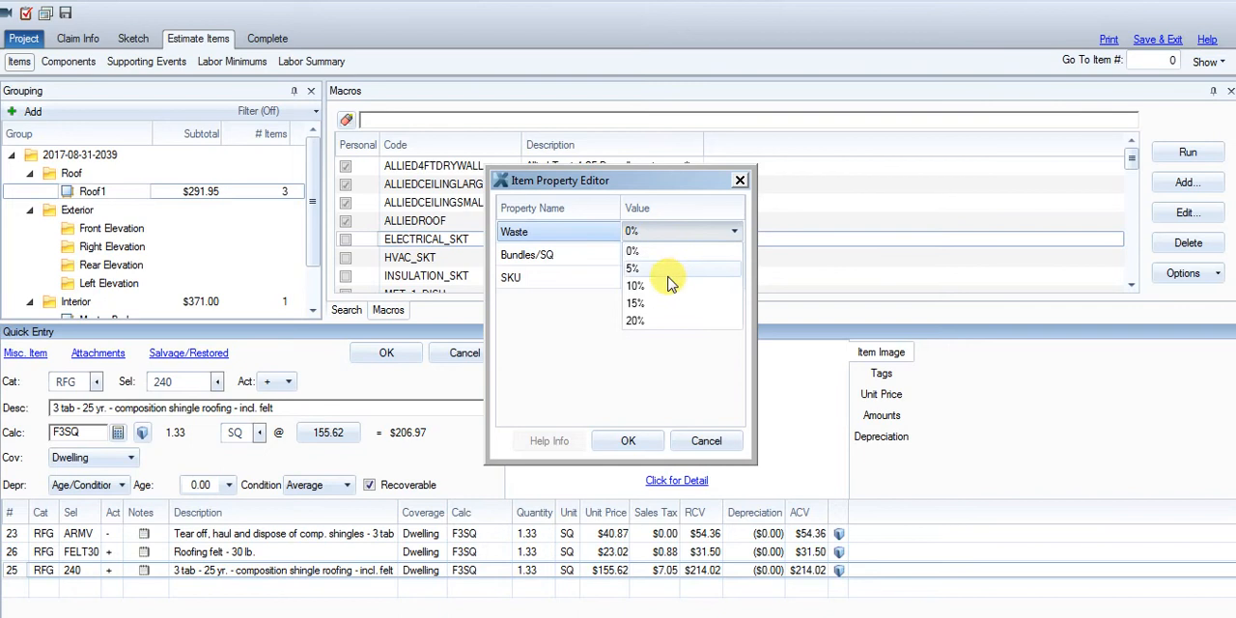
left_click(634, 285)
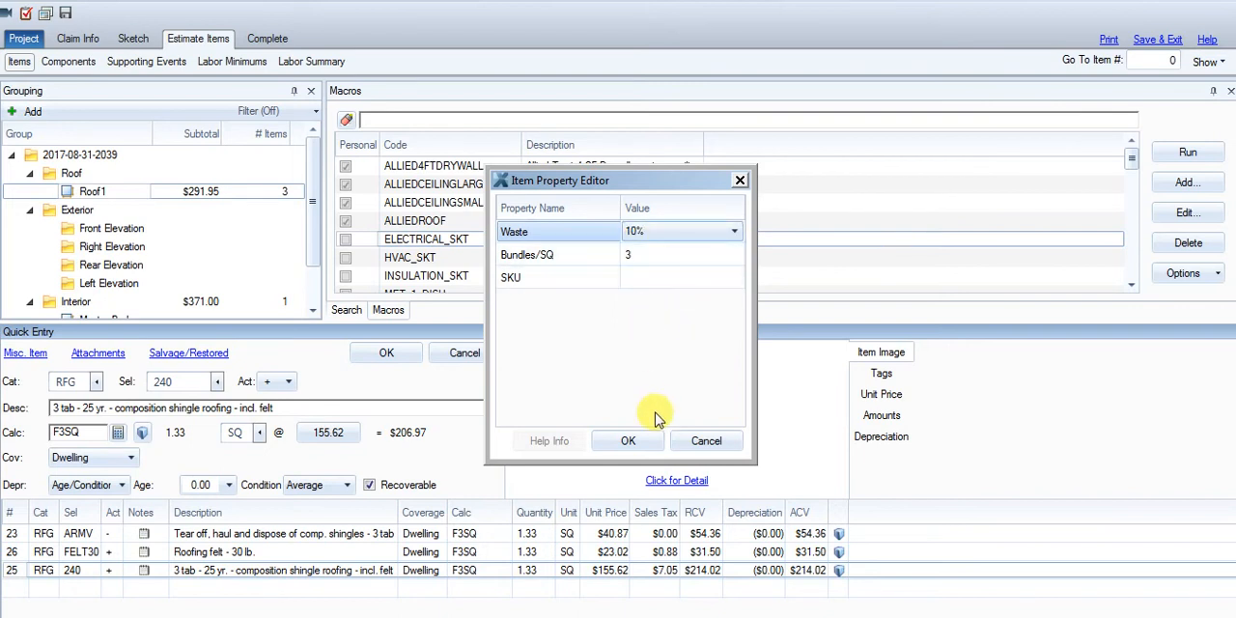
left_click(629, 441)
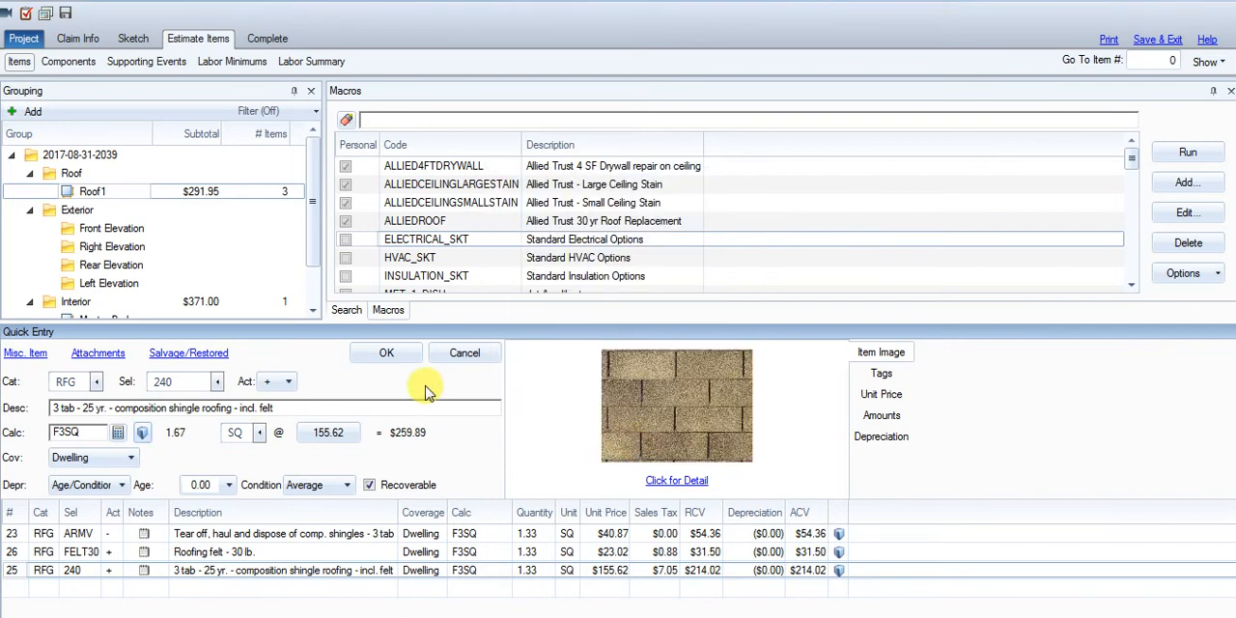
left_click(386, 353)
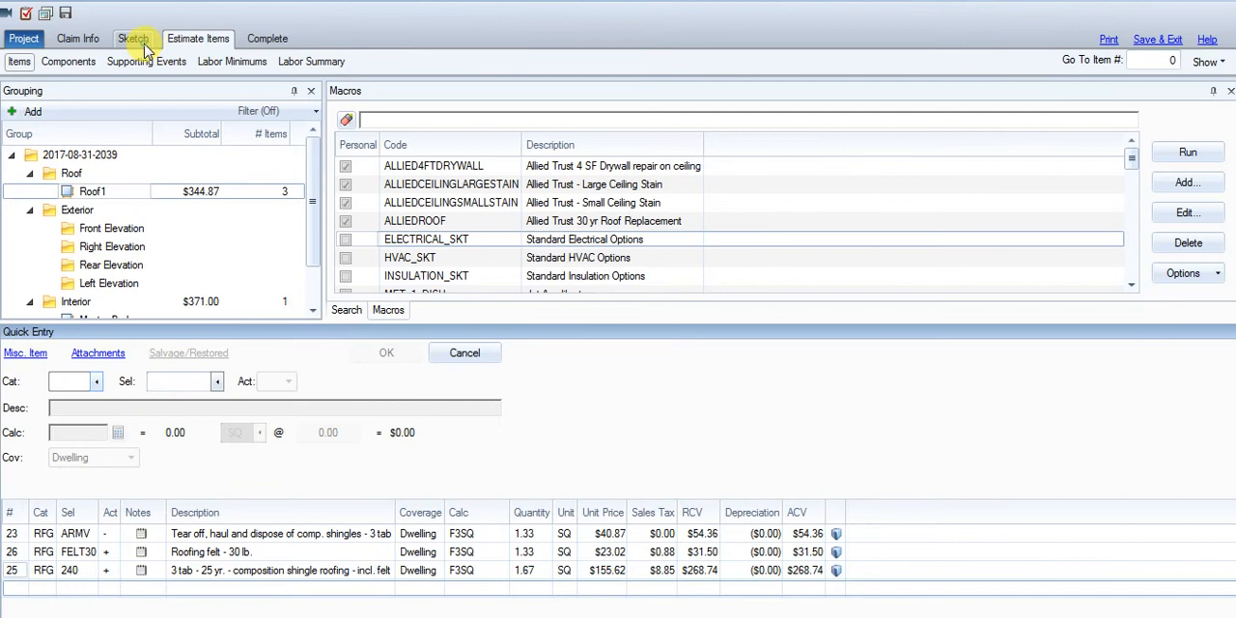
Switch to the Roof sketch to read the Roof2 edge lengths 11' 6" and 6' 2"
left_click(133, 39)
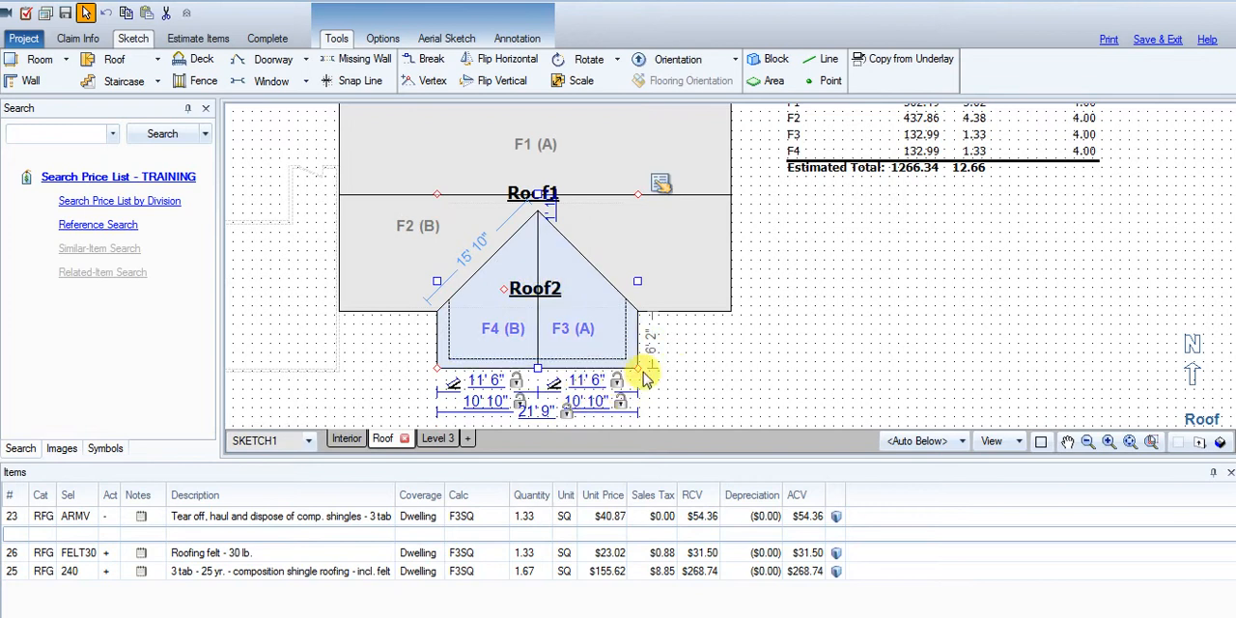
mouse_move(662, 346)
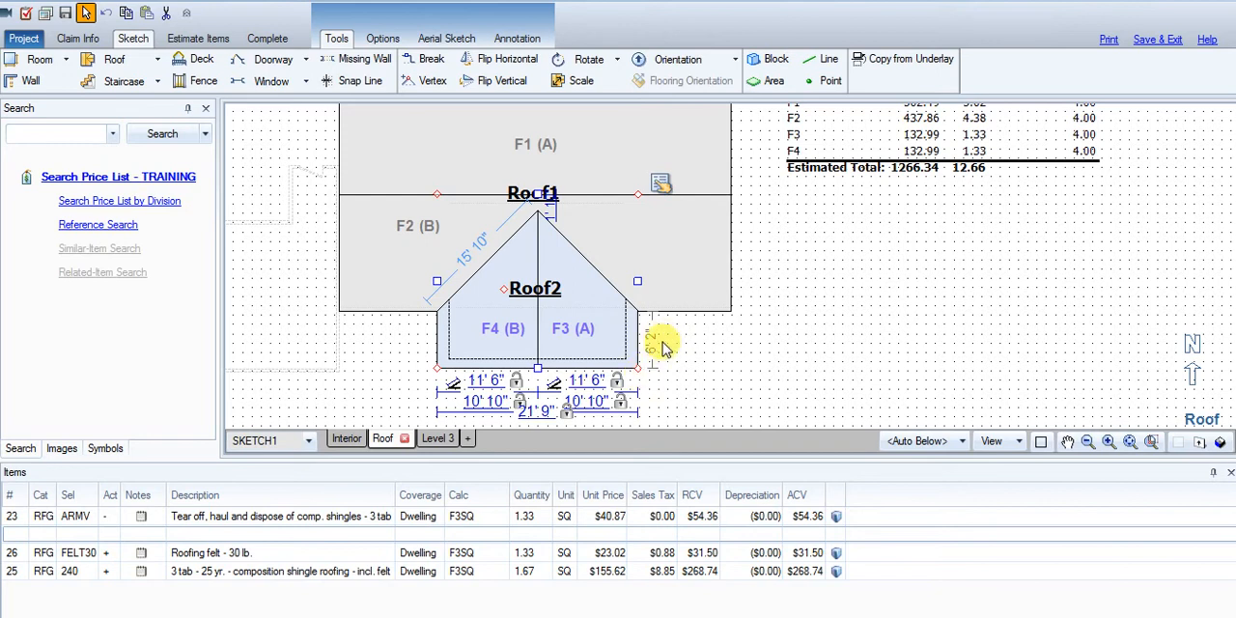
mouse_move(681, 343)
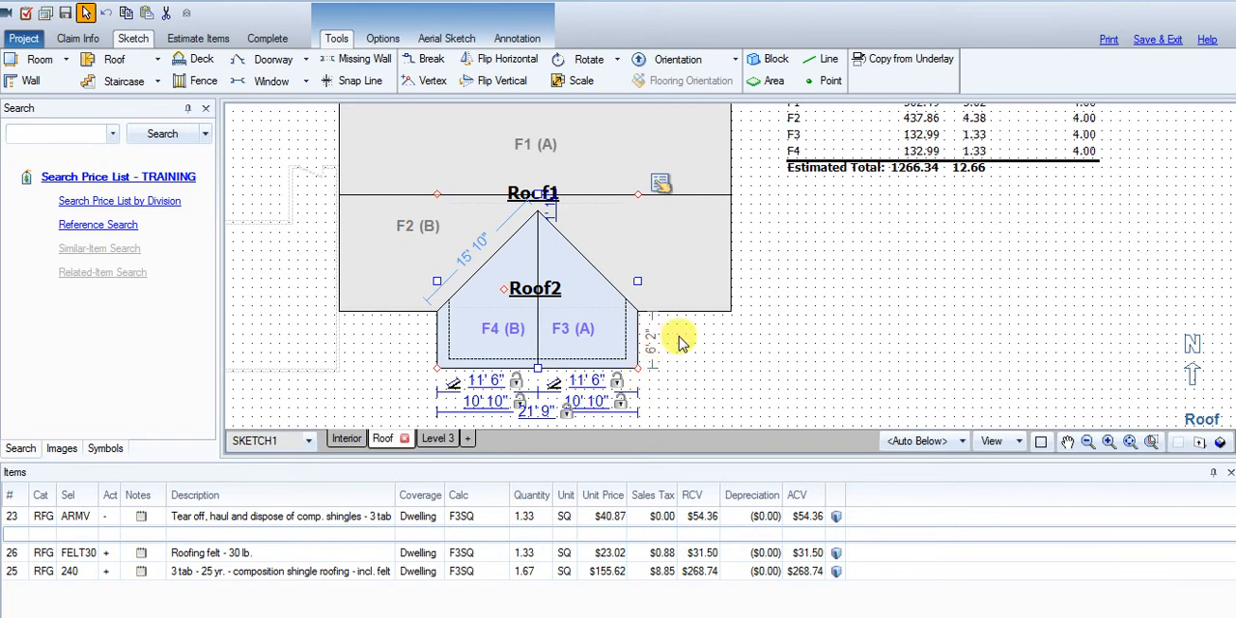
mouse_move(653, 326)
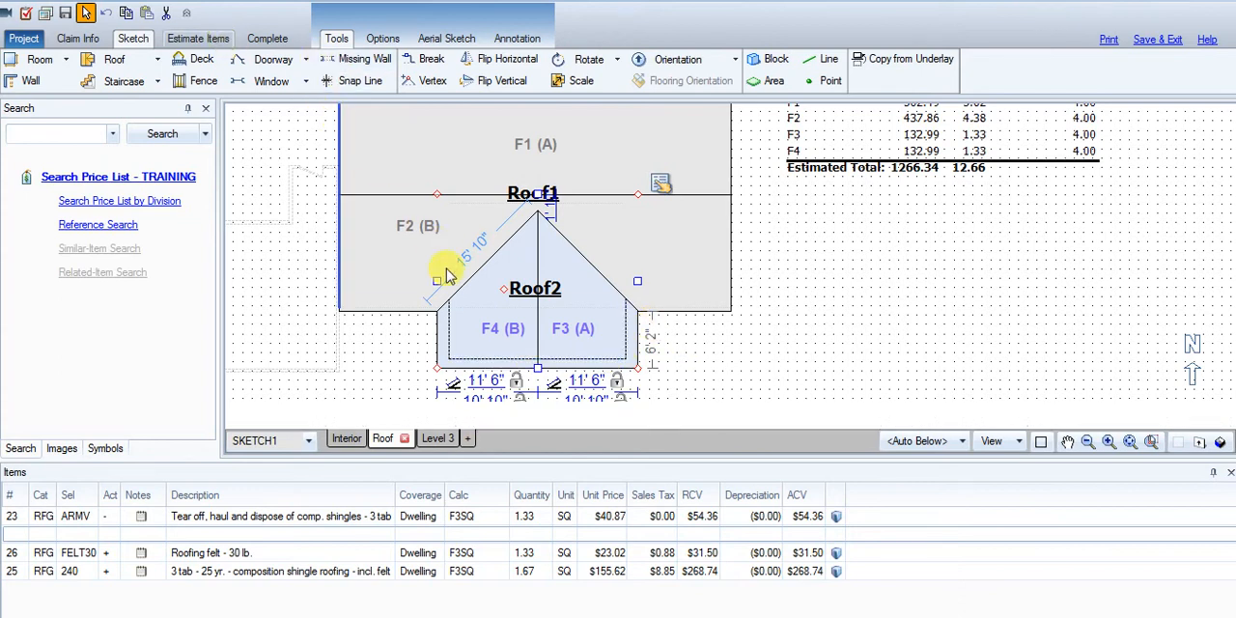
Add the RFG DRIP line with Calc 11'6+6'2, giving 17.67 LF at $28.72
left_click(197, 39)
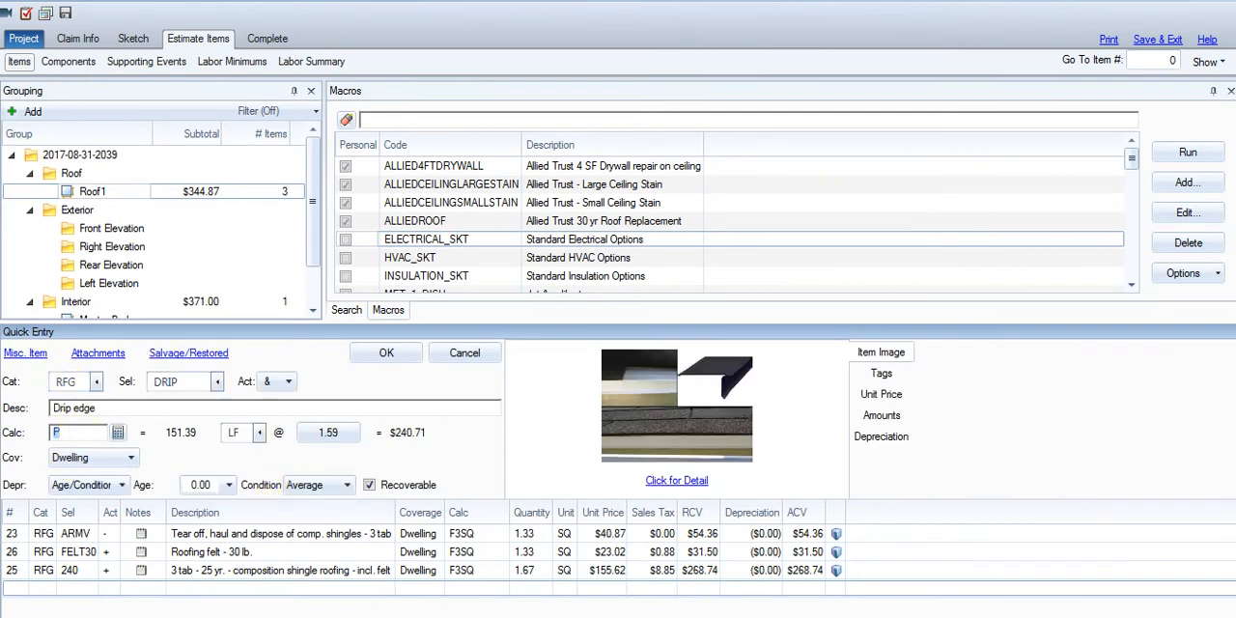
type("11'6+6'2")
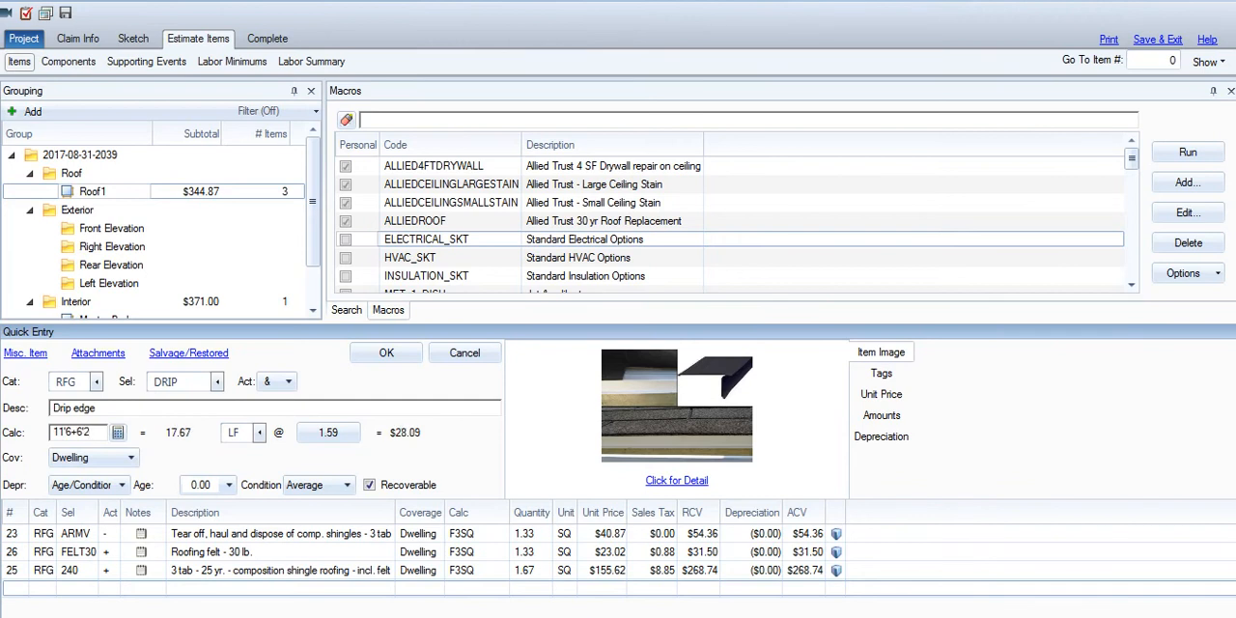
left_click(386, 353)
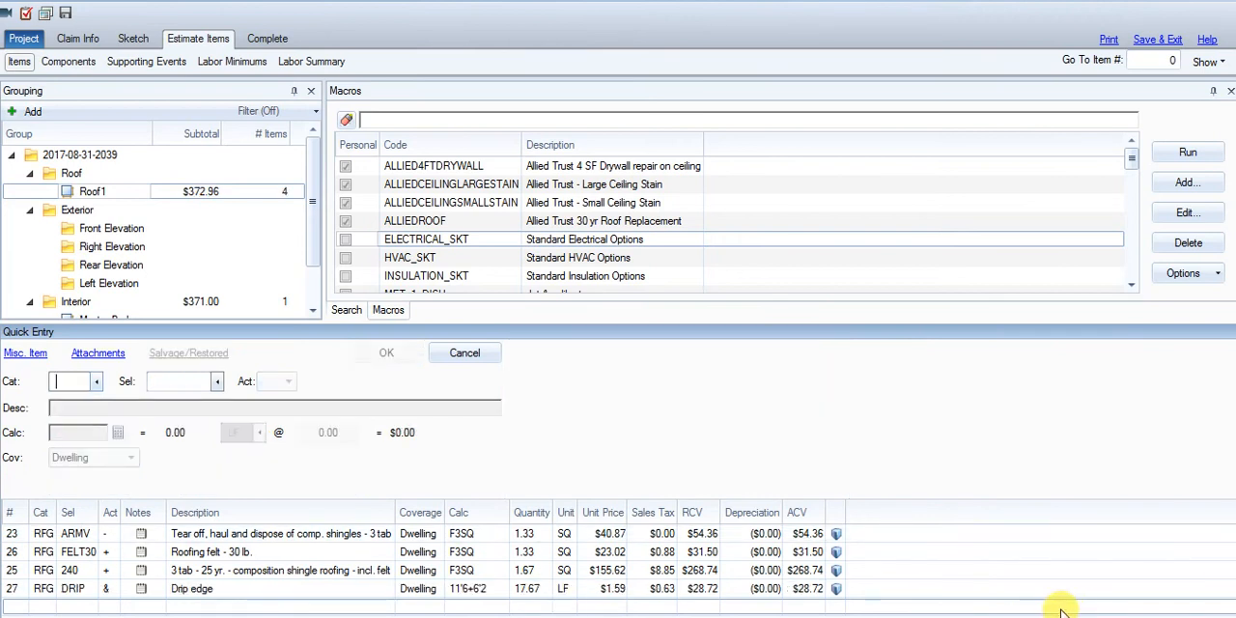
left_click(530, 590)
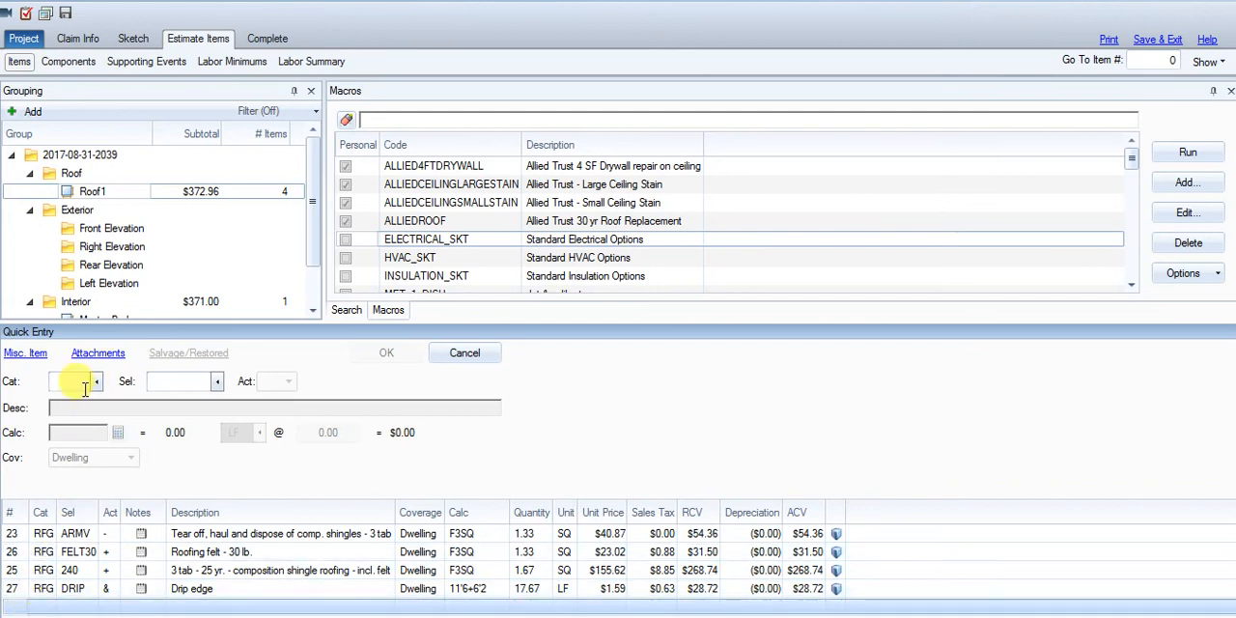
mouse_move(278, 375)
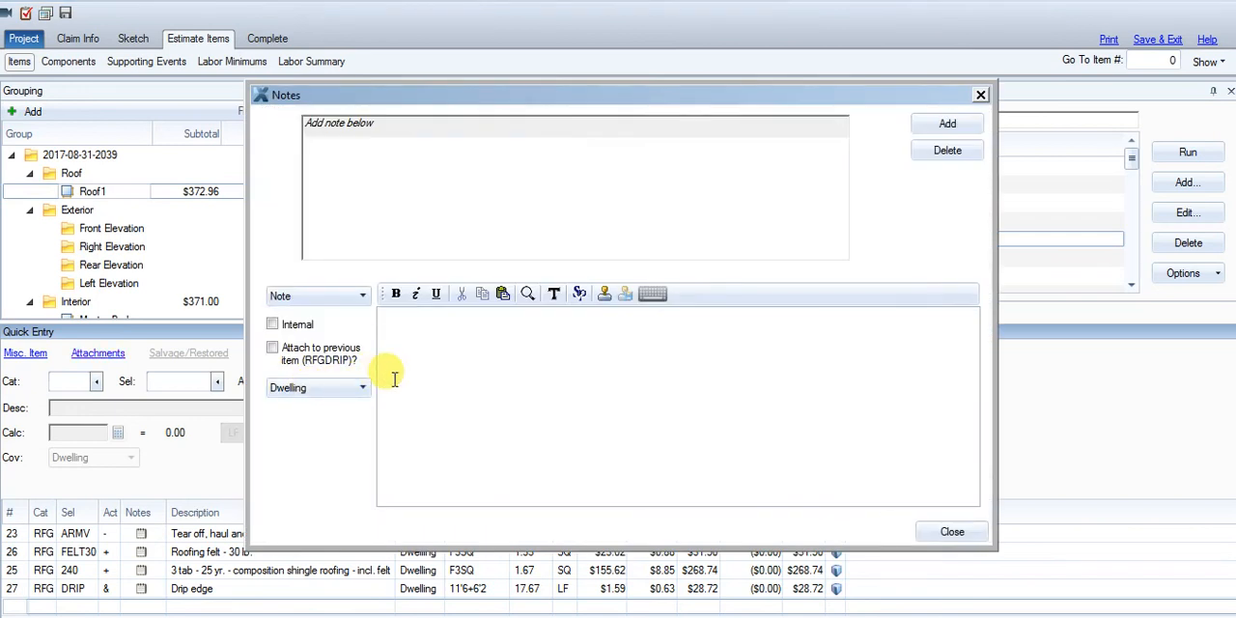
Write a note saying the above items replace the front right slope of the roof
type("The a")
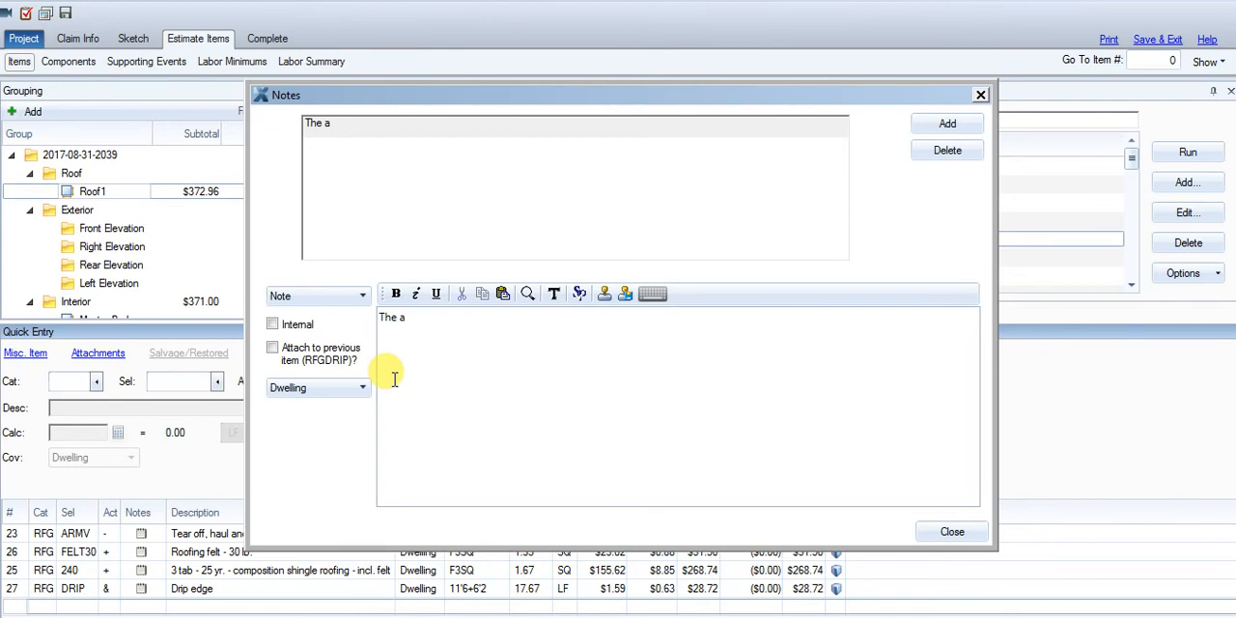
type("bove items a")
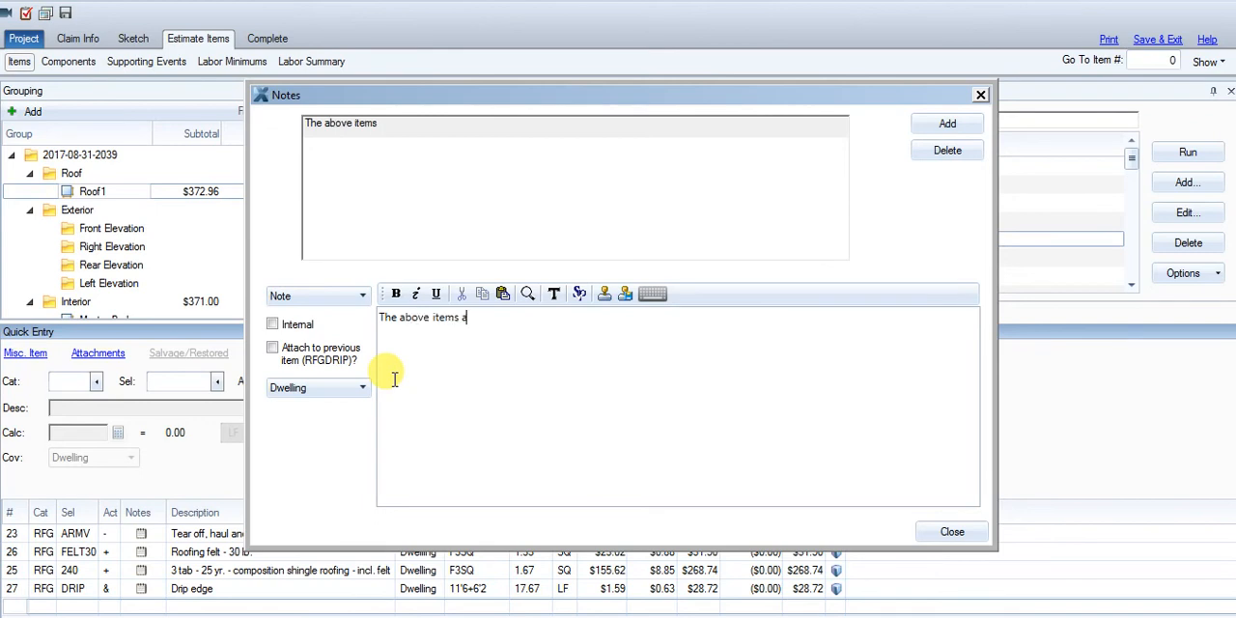
type("re for the replacement of the")
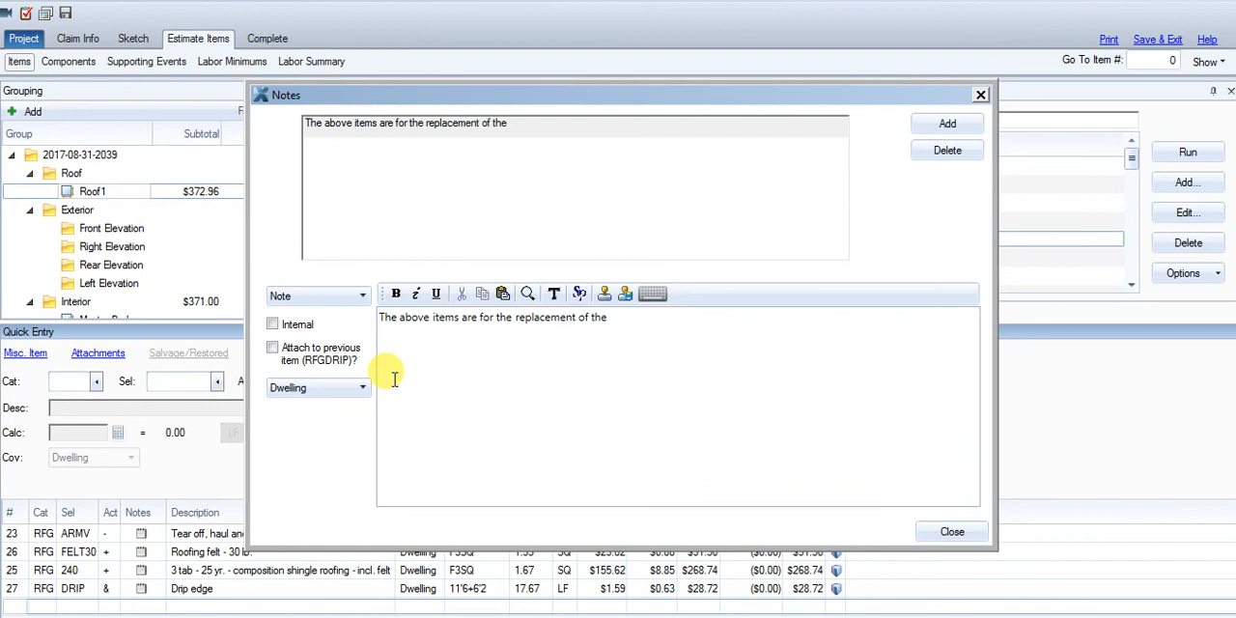
type("front")
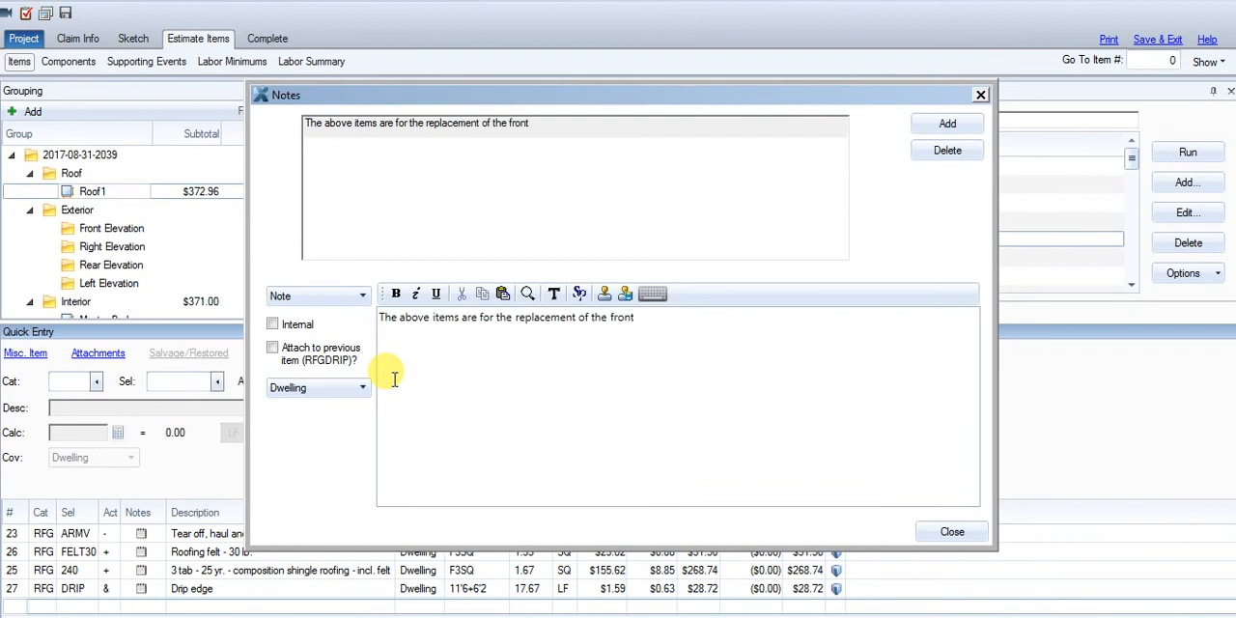
type("right slope o")
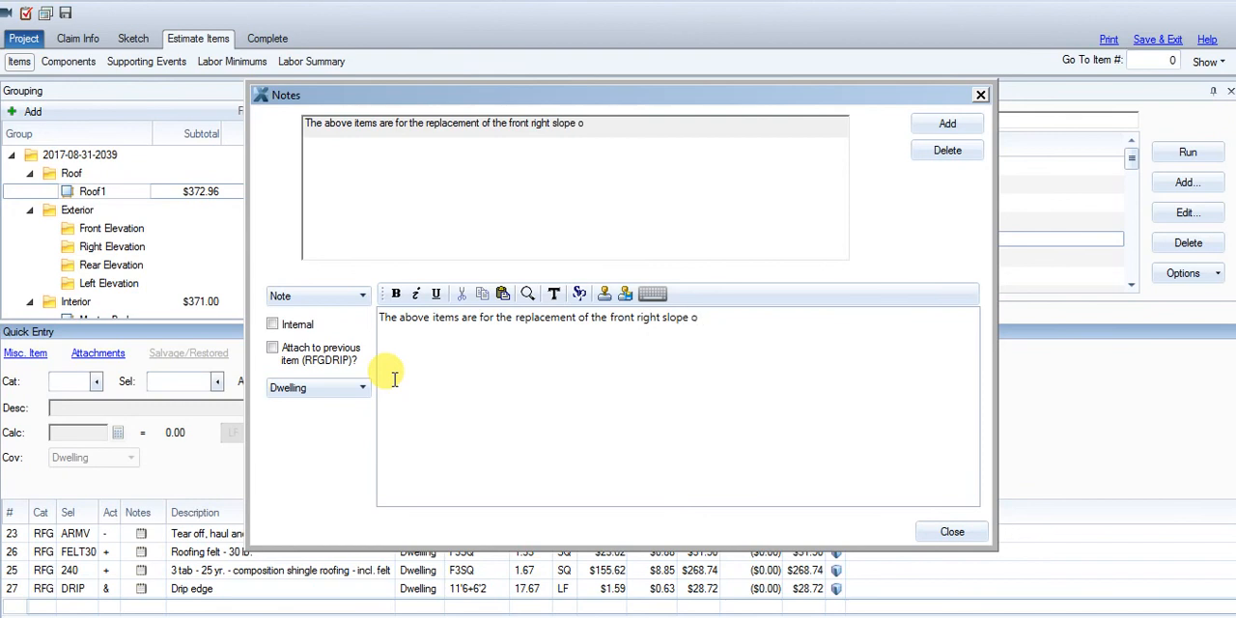
type("f the roo")
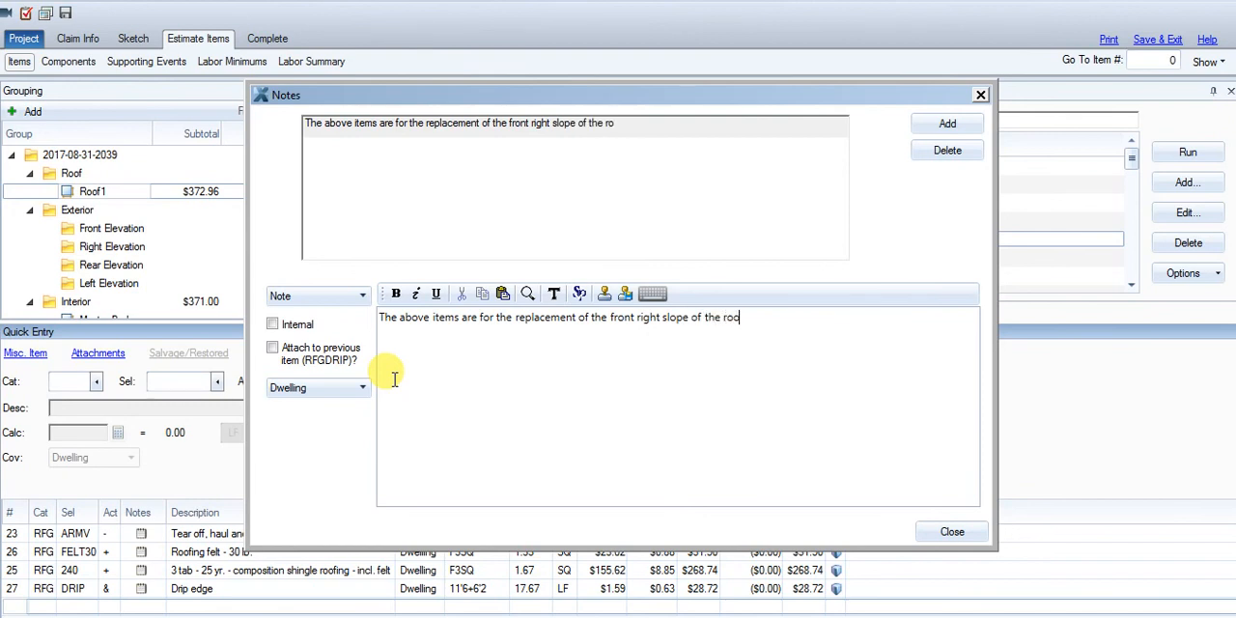
type("of.")
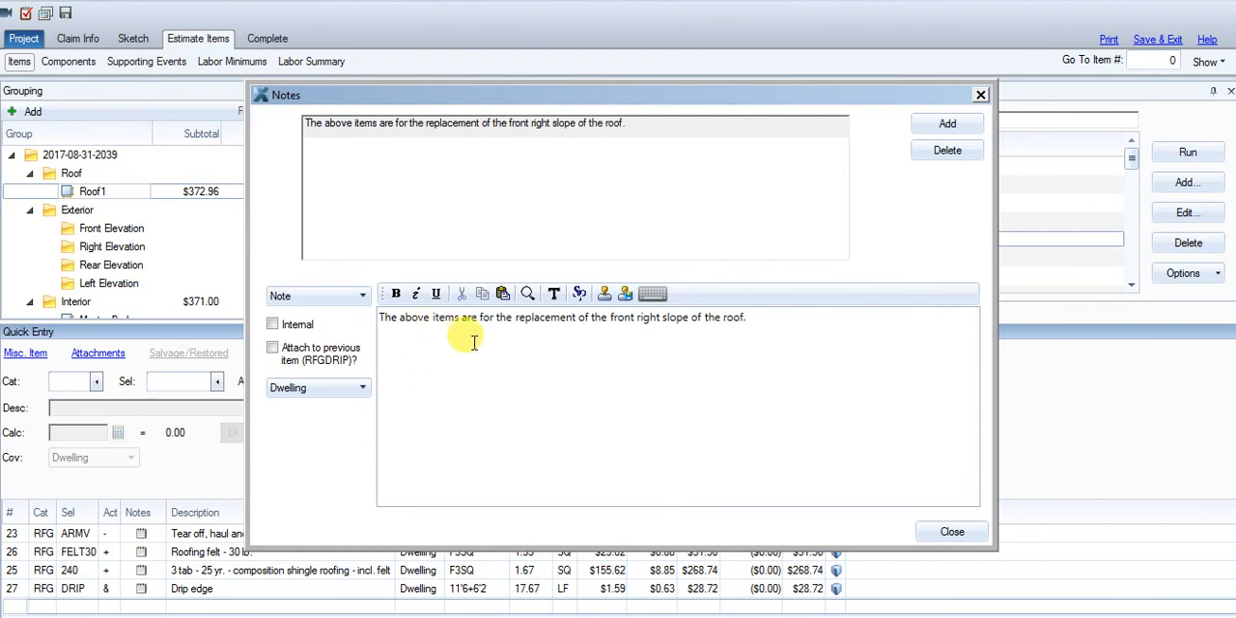
mouse_move(564, 338)
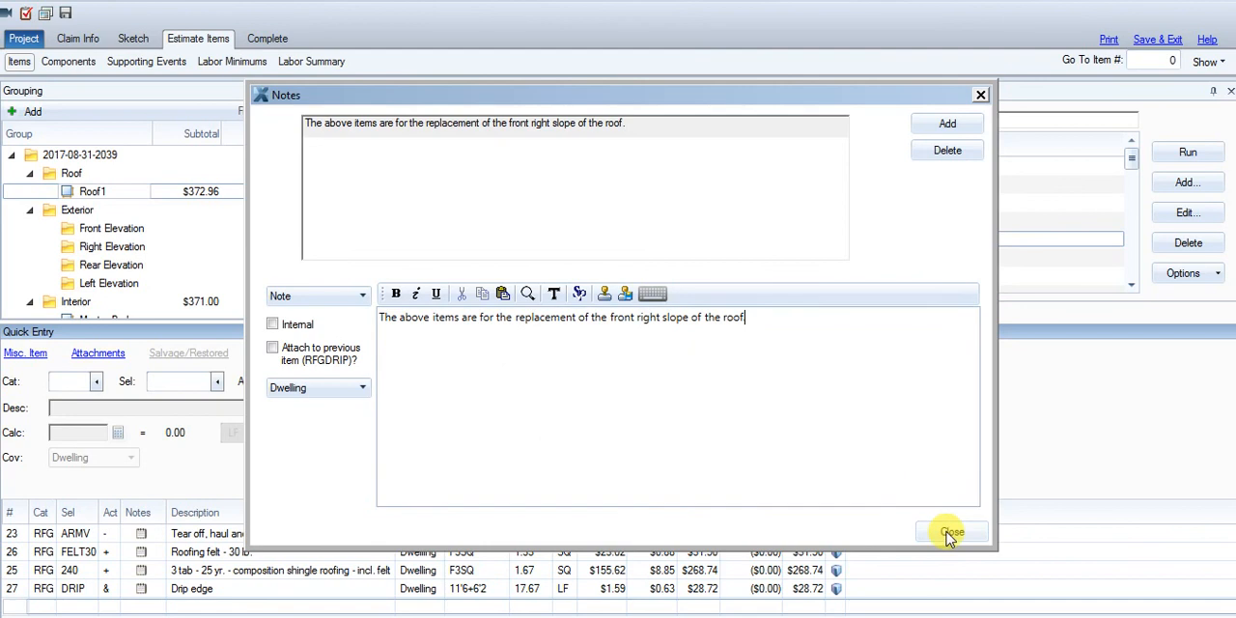
left_click(951, 531)
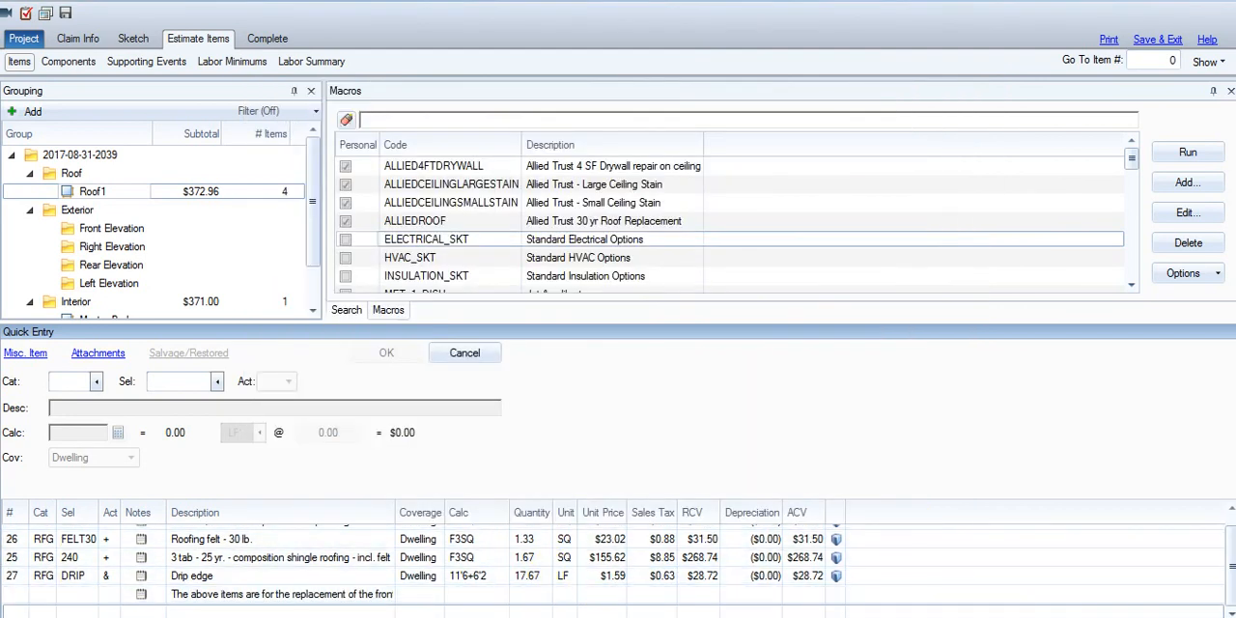